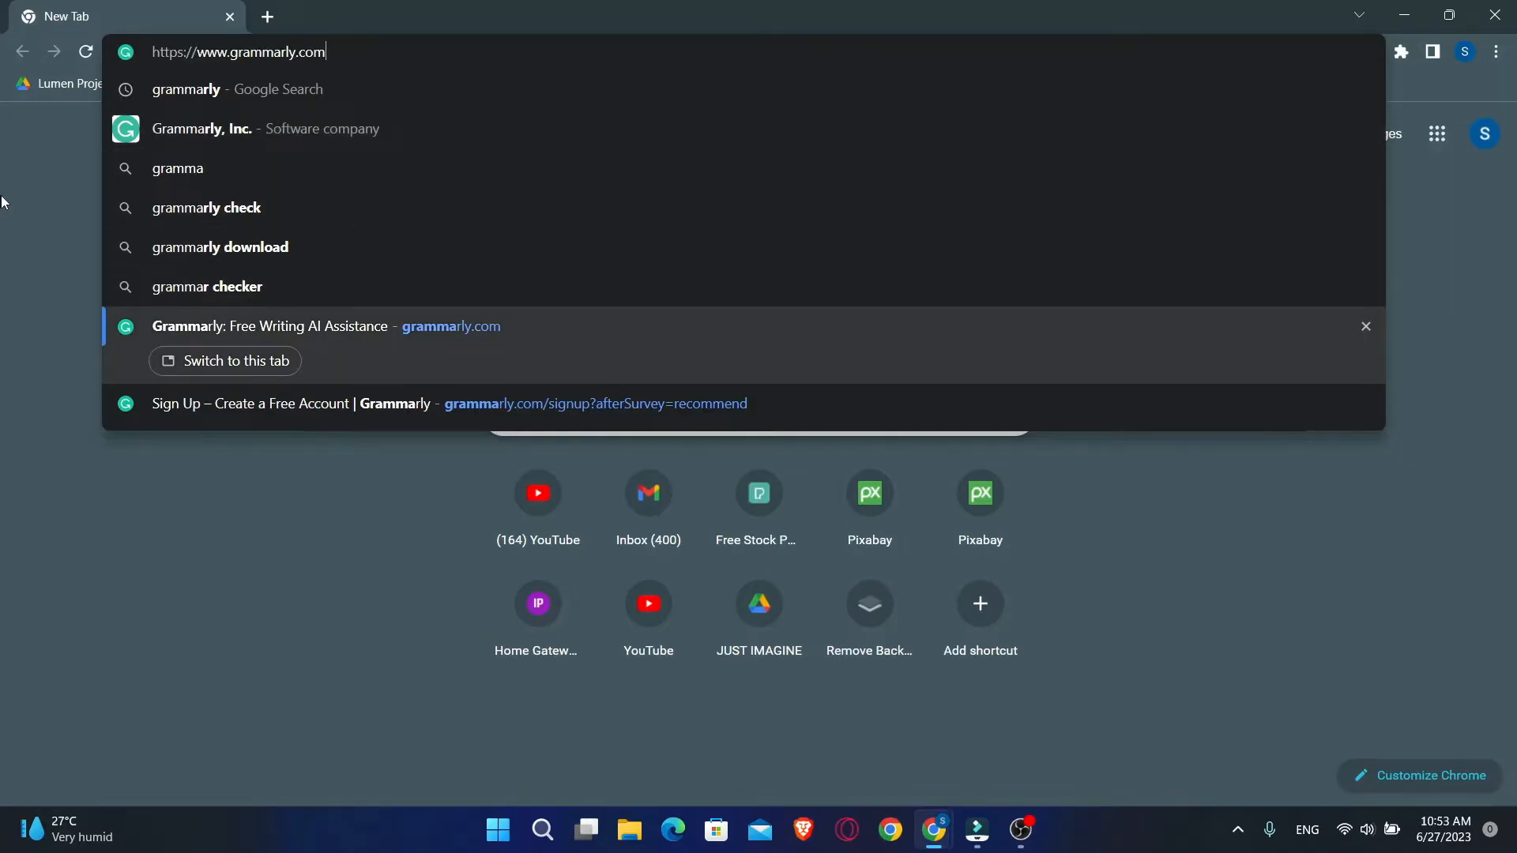
Step: Load grammarly.com in the Chrome address bar
key("Enter")
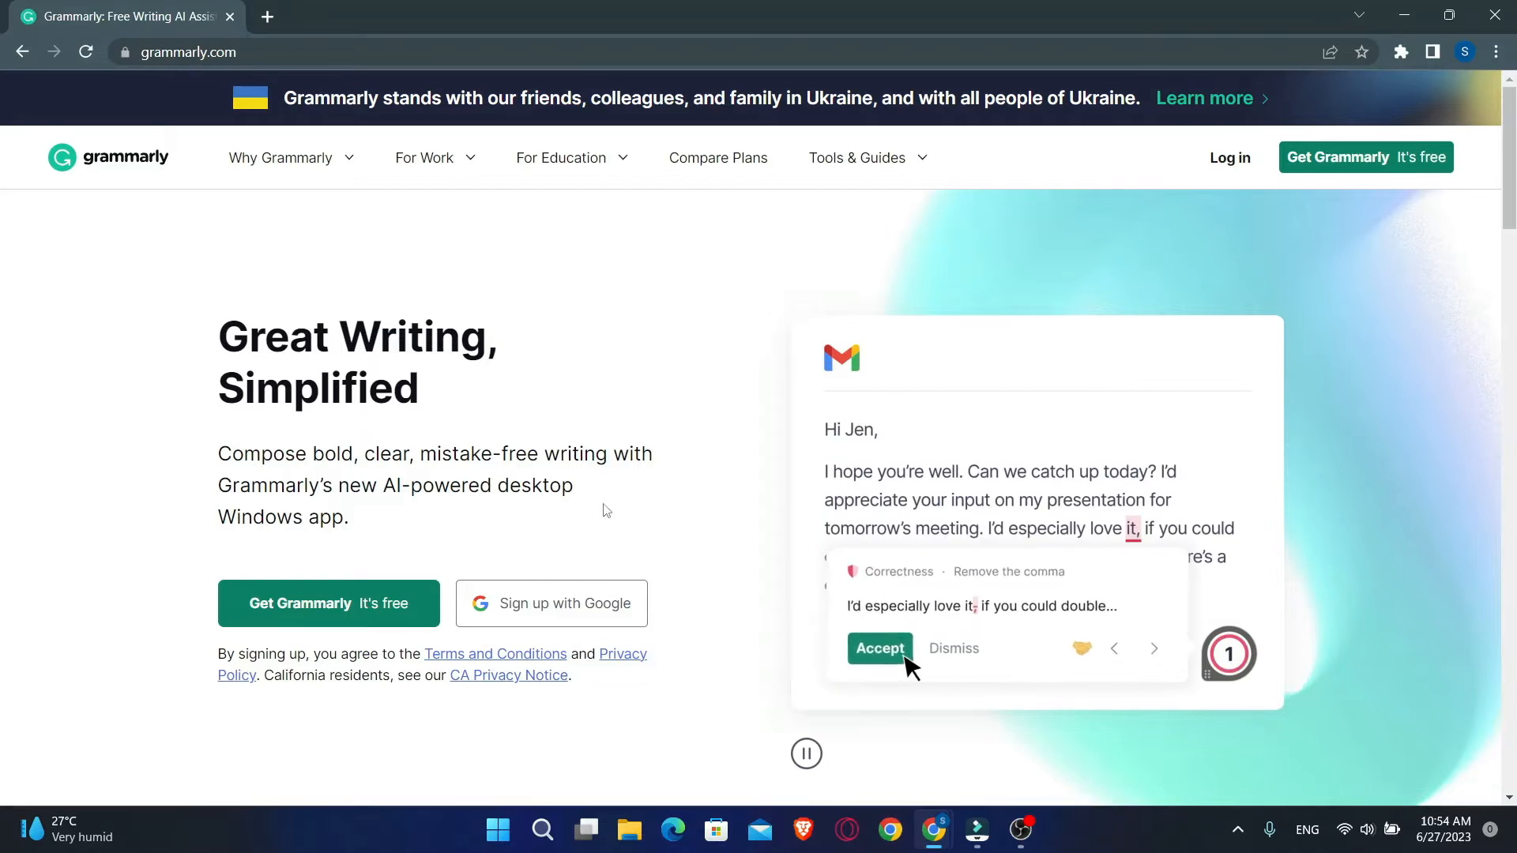
Step: Start a free account, fill email, password and name, and submit with 'Agree and Sign up'
left_click(879, 648)
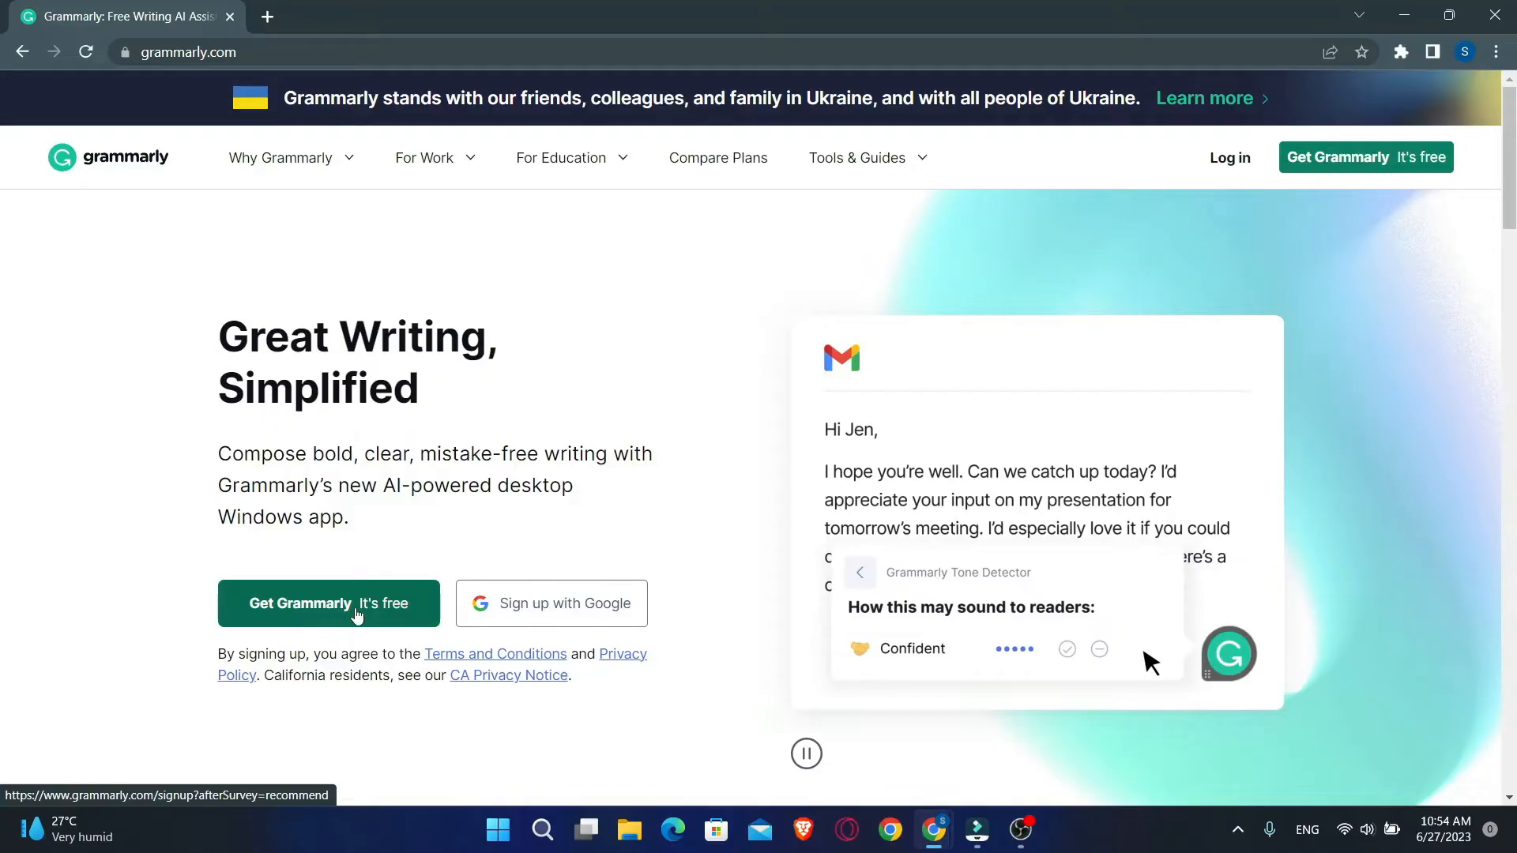
left_click(329, 604)
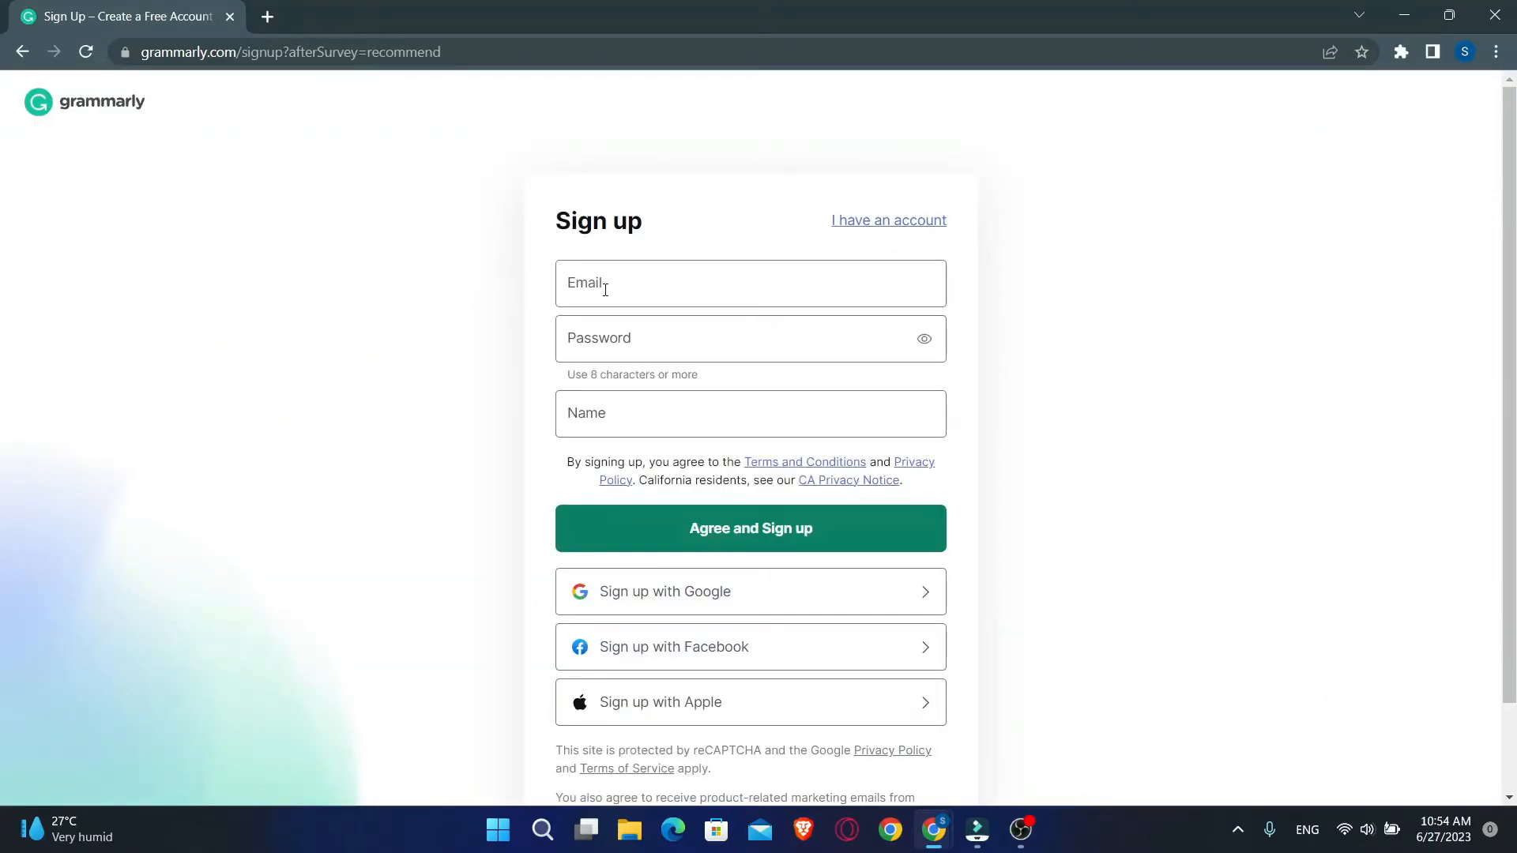
mouse_move(463, 544)
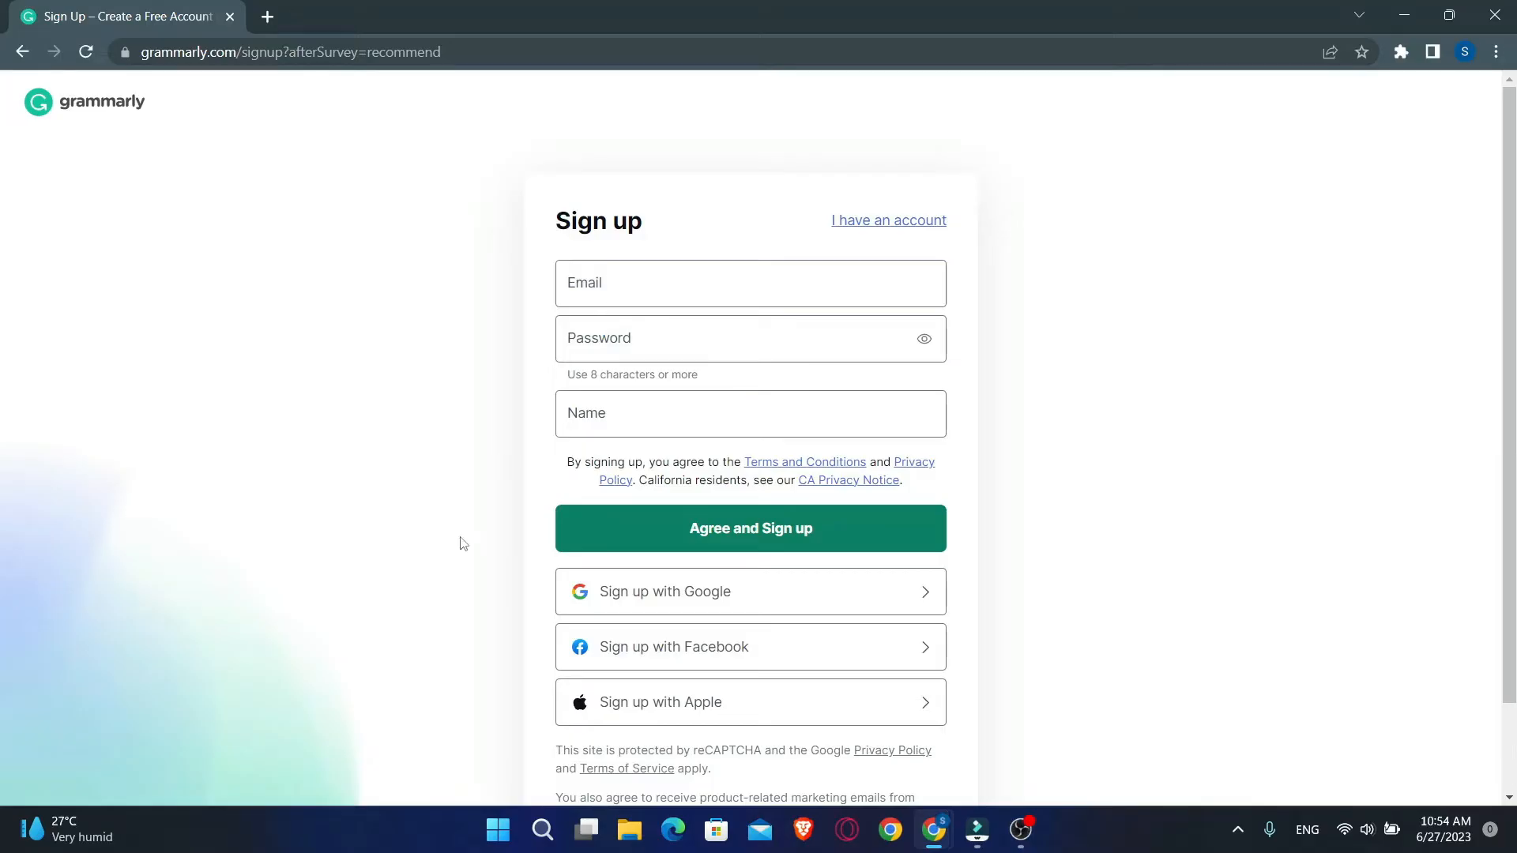
mouse_move(703, 610)
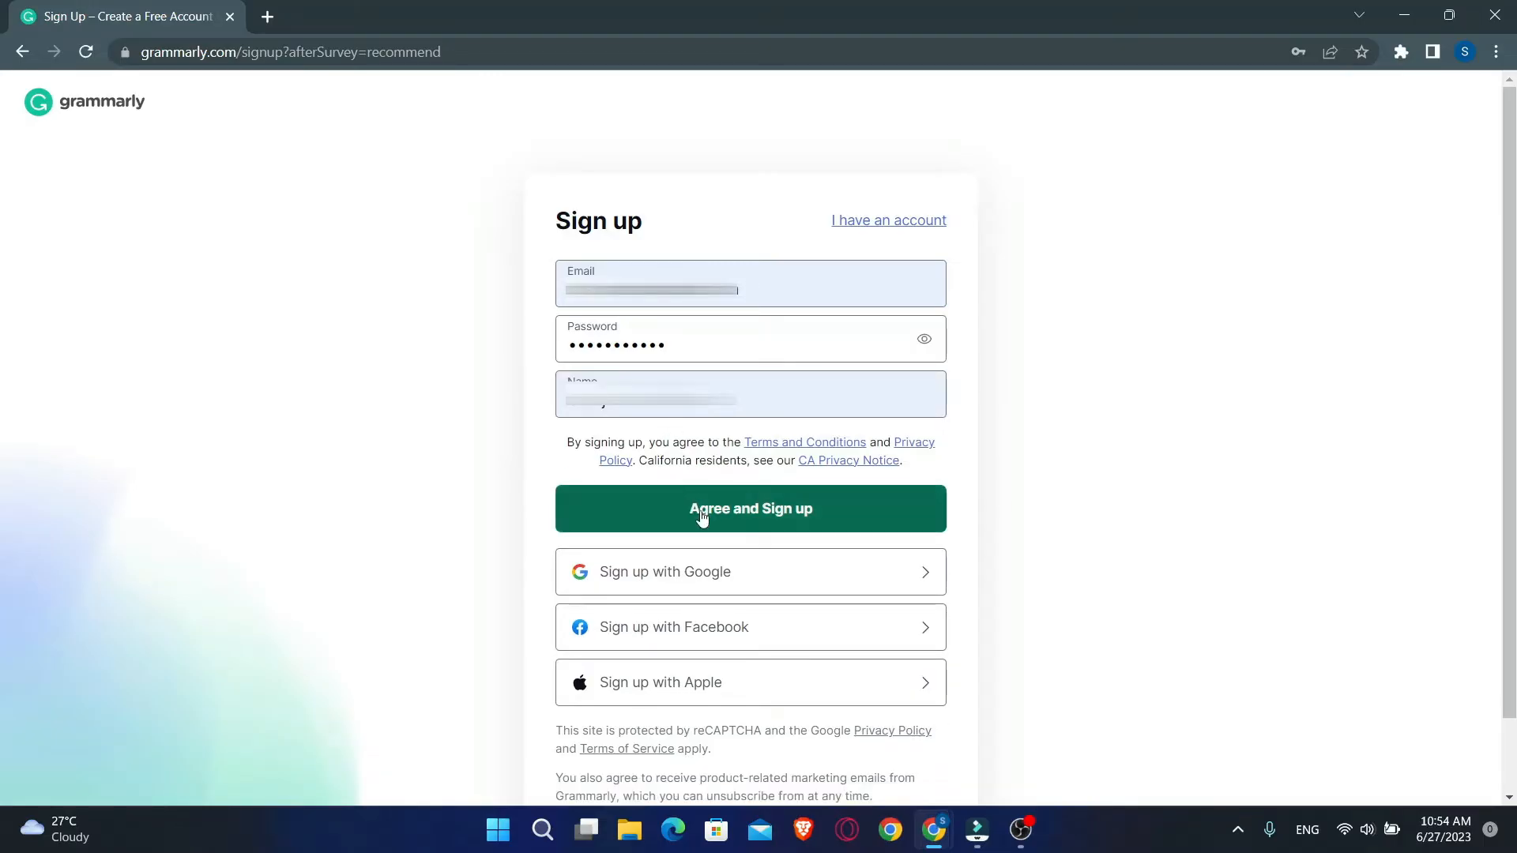
left_click(751, 509)
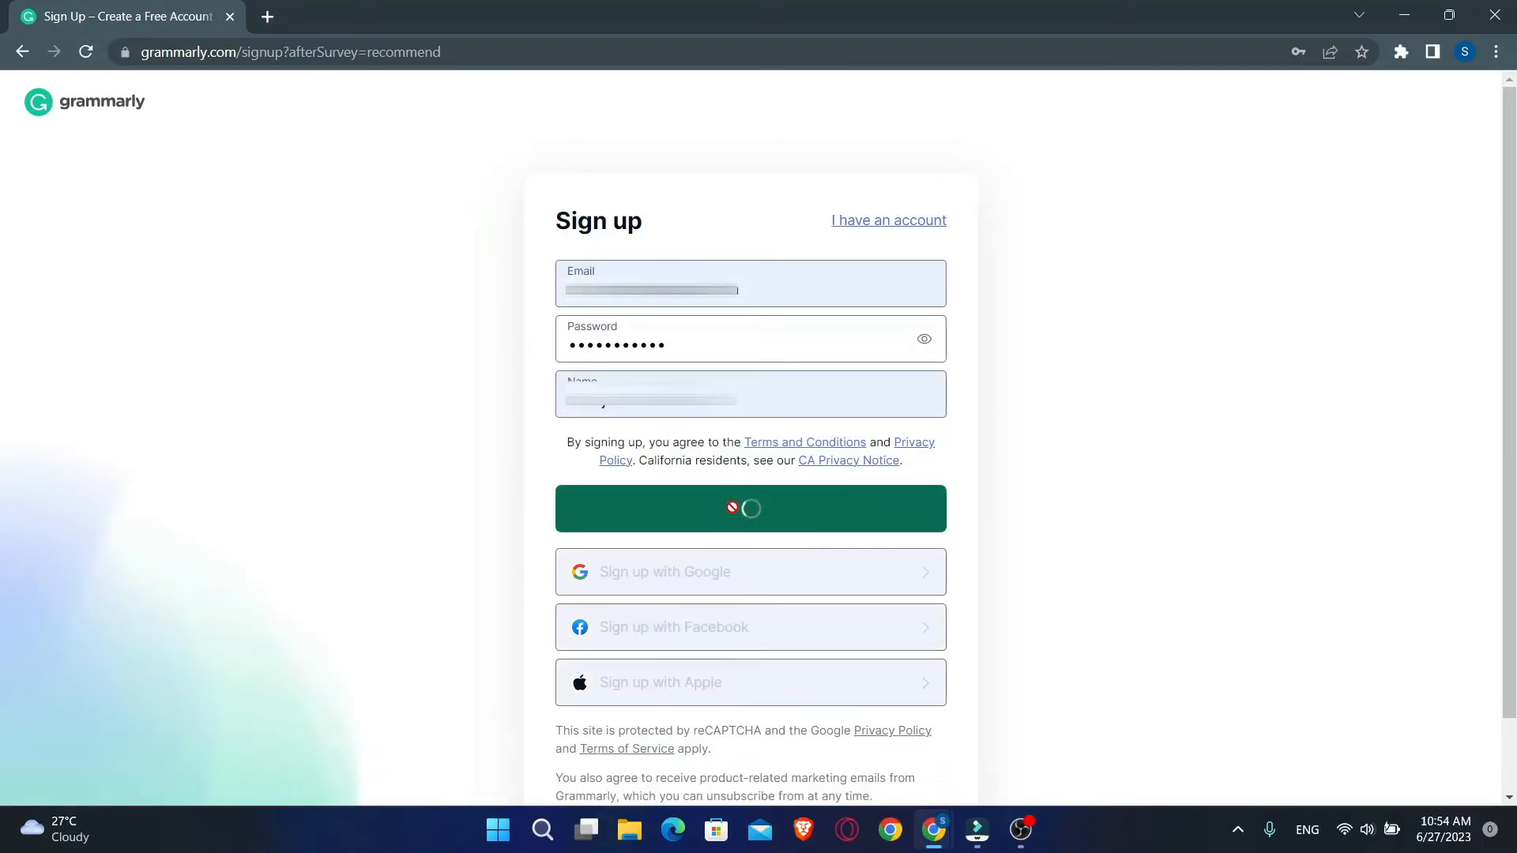
left_click(751, 509)
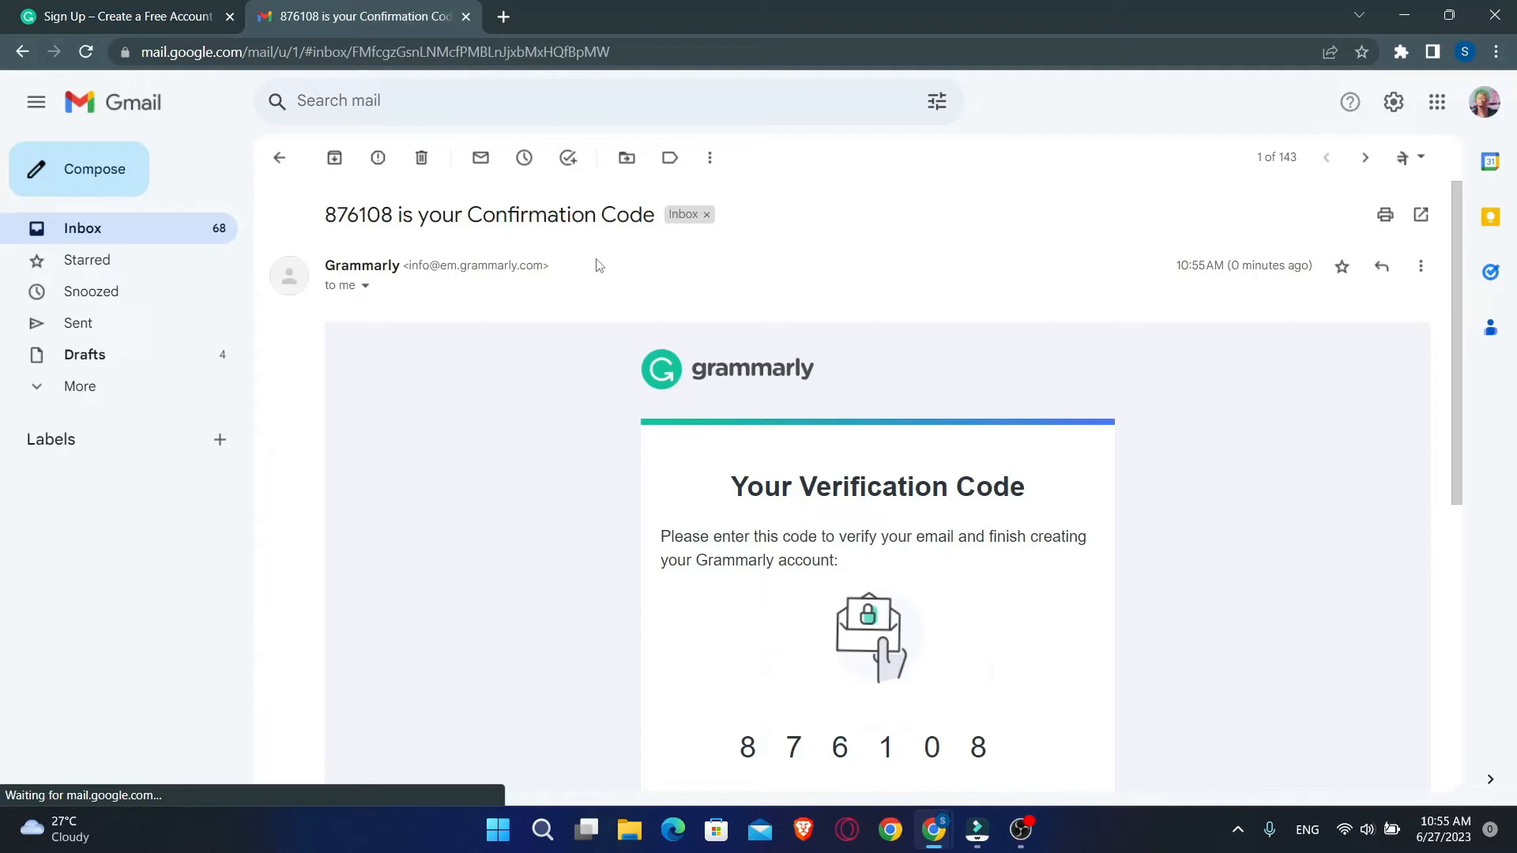
left_click(119, 16)
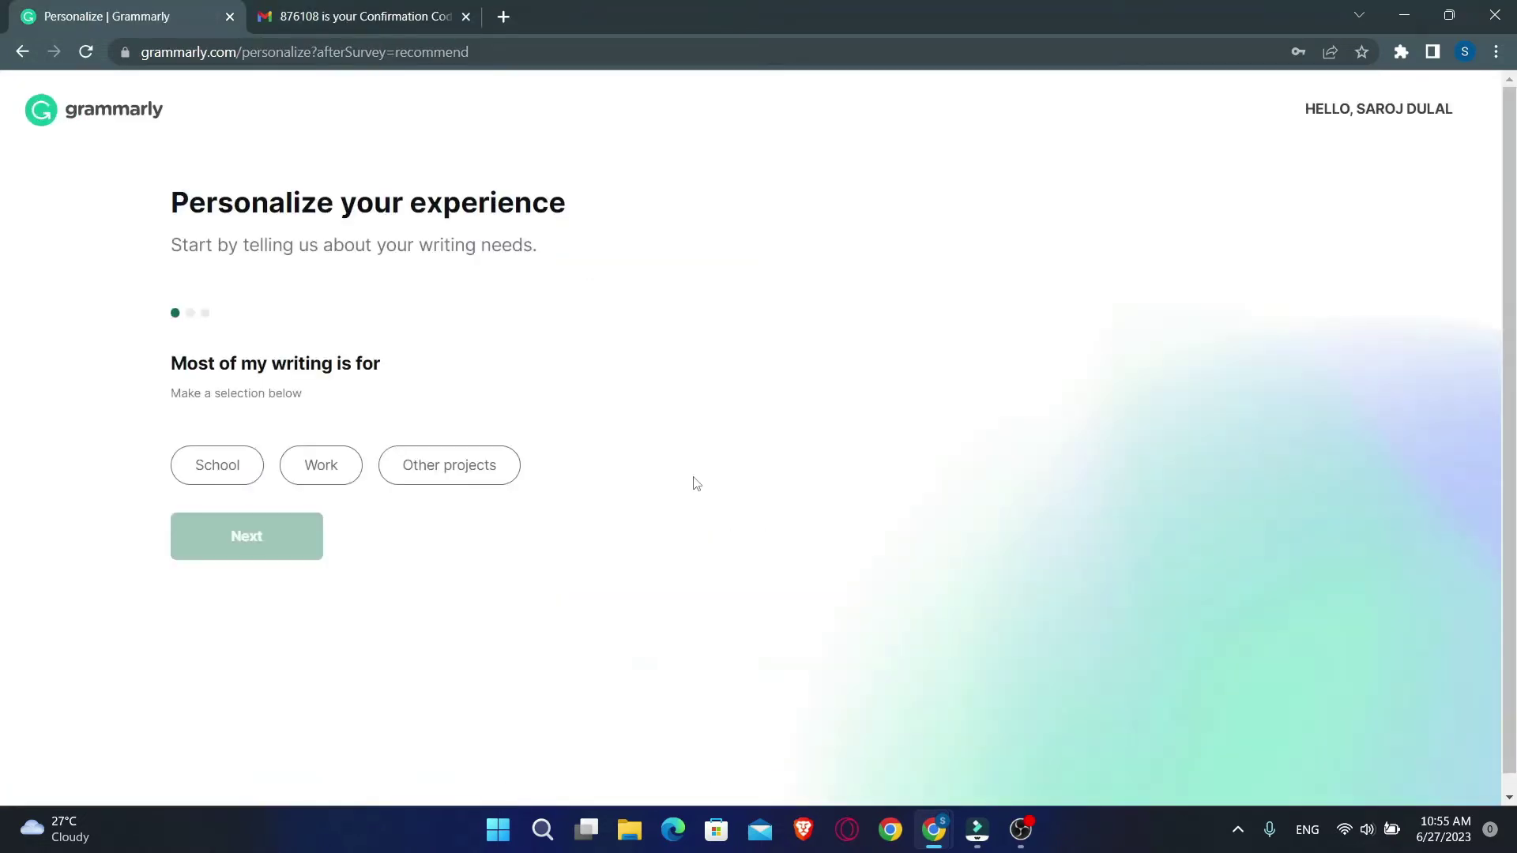
Step: Answer that most writing is for School and continue through the student details
left_click(449, 464)
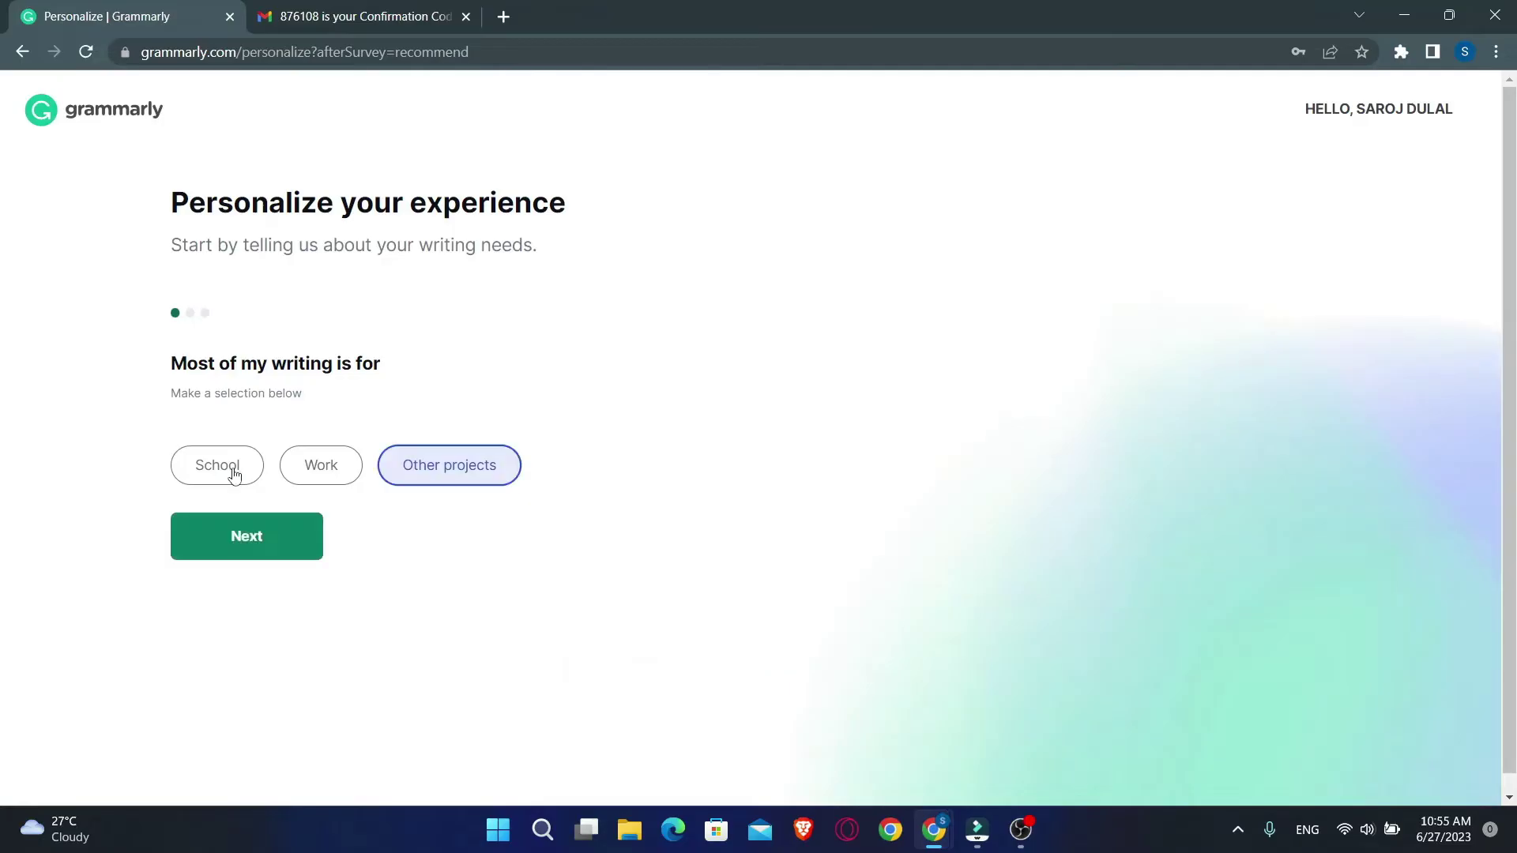
left_click(218, 464)
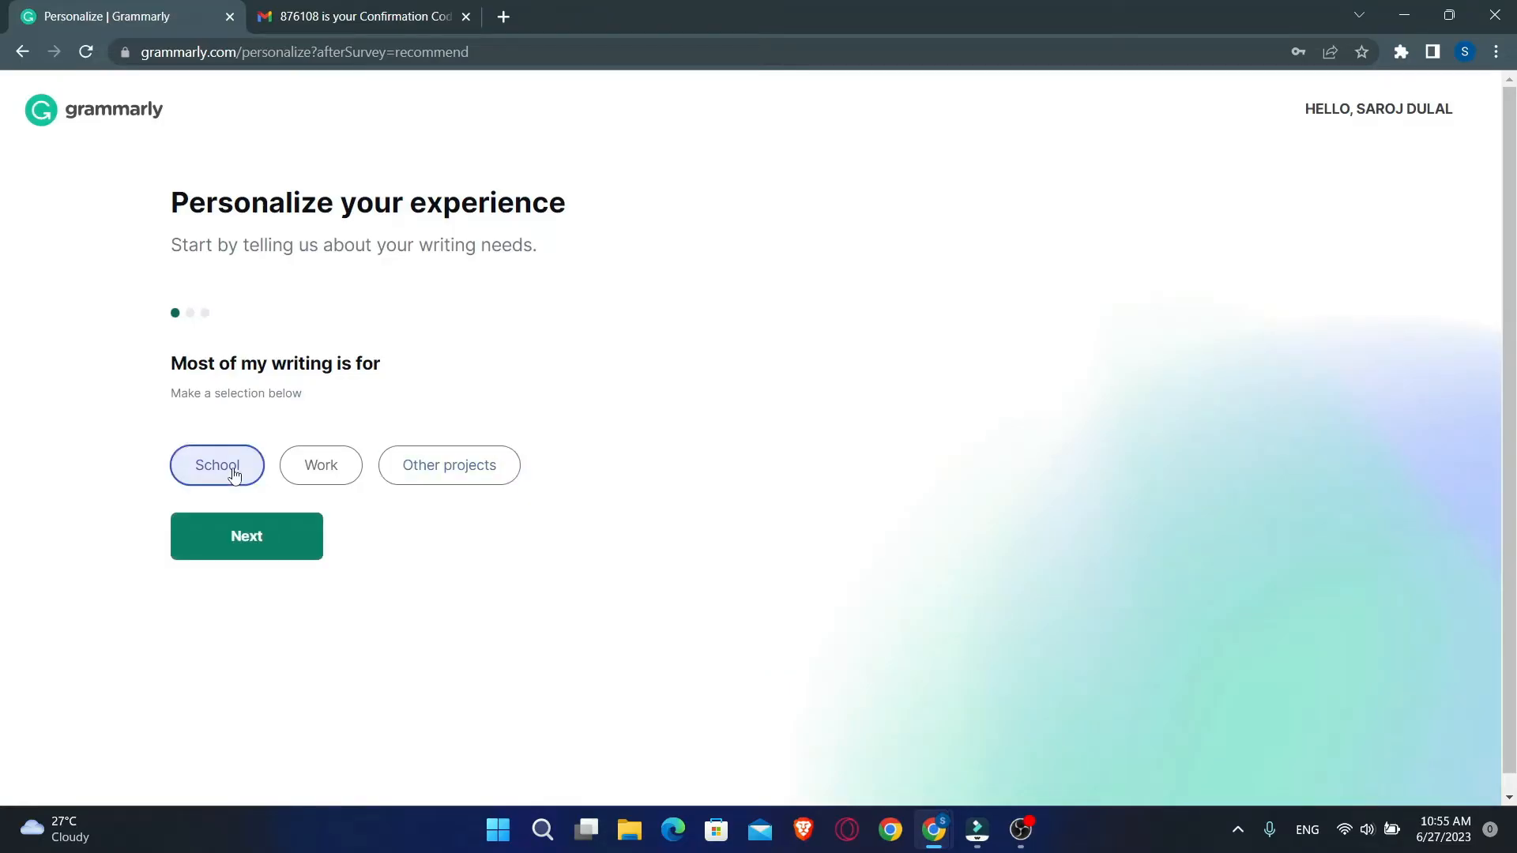
left_click(247, 537)
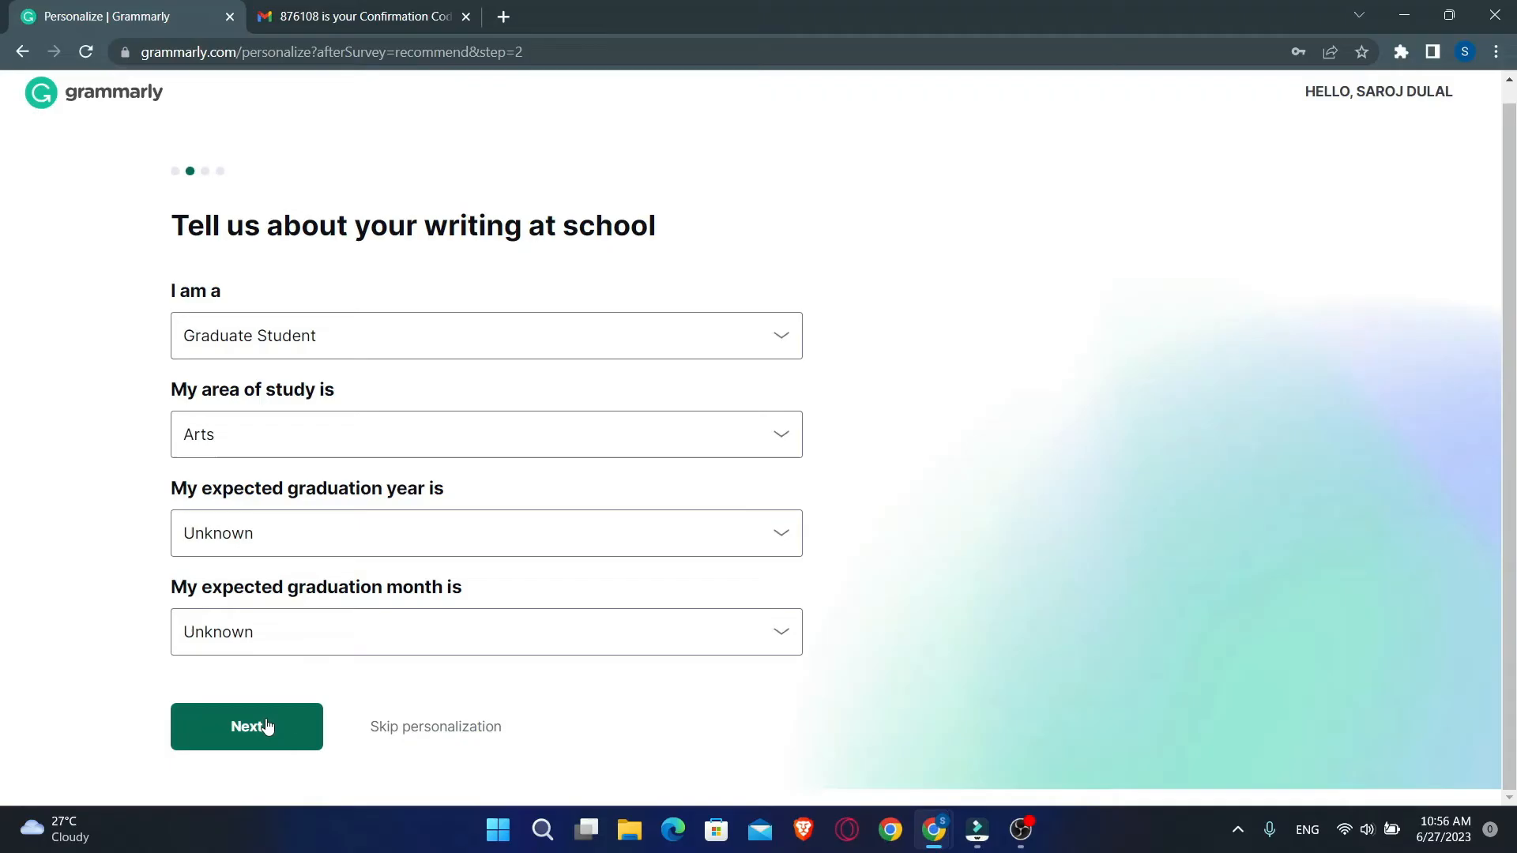
left_click(246, 727)
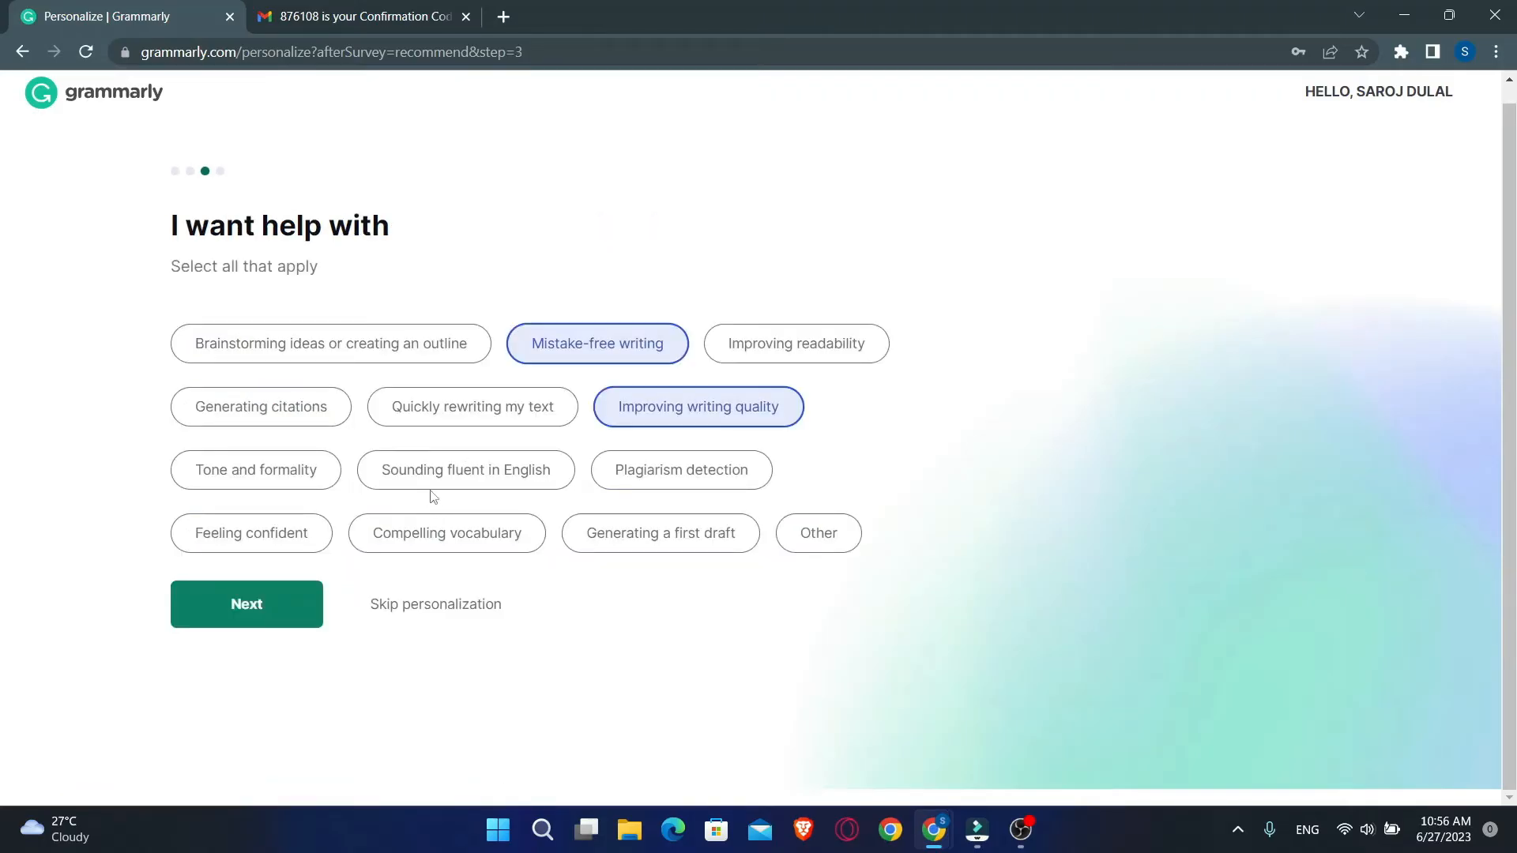
Step: Add Plagiarism detection to wanted help, select another writing app, and finish the survey
left_click(681, 471)
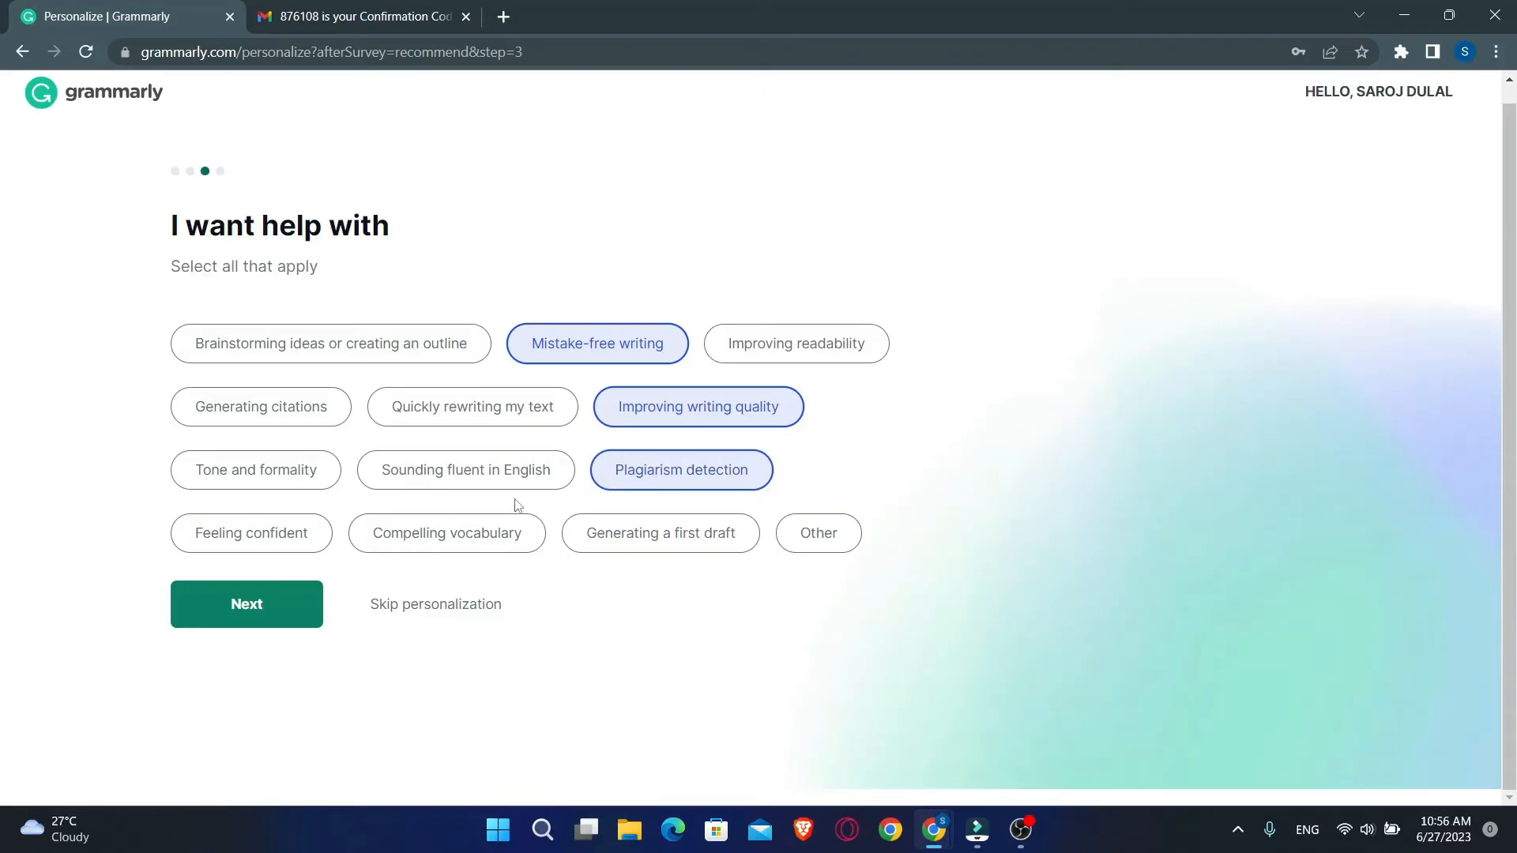
left_click(247, 604)
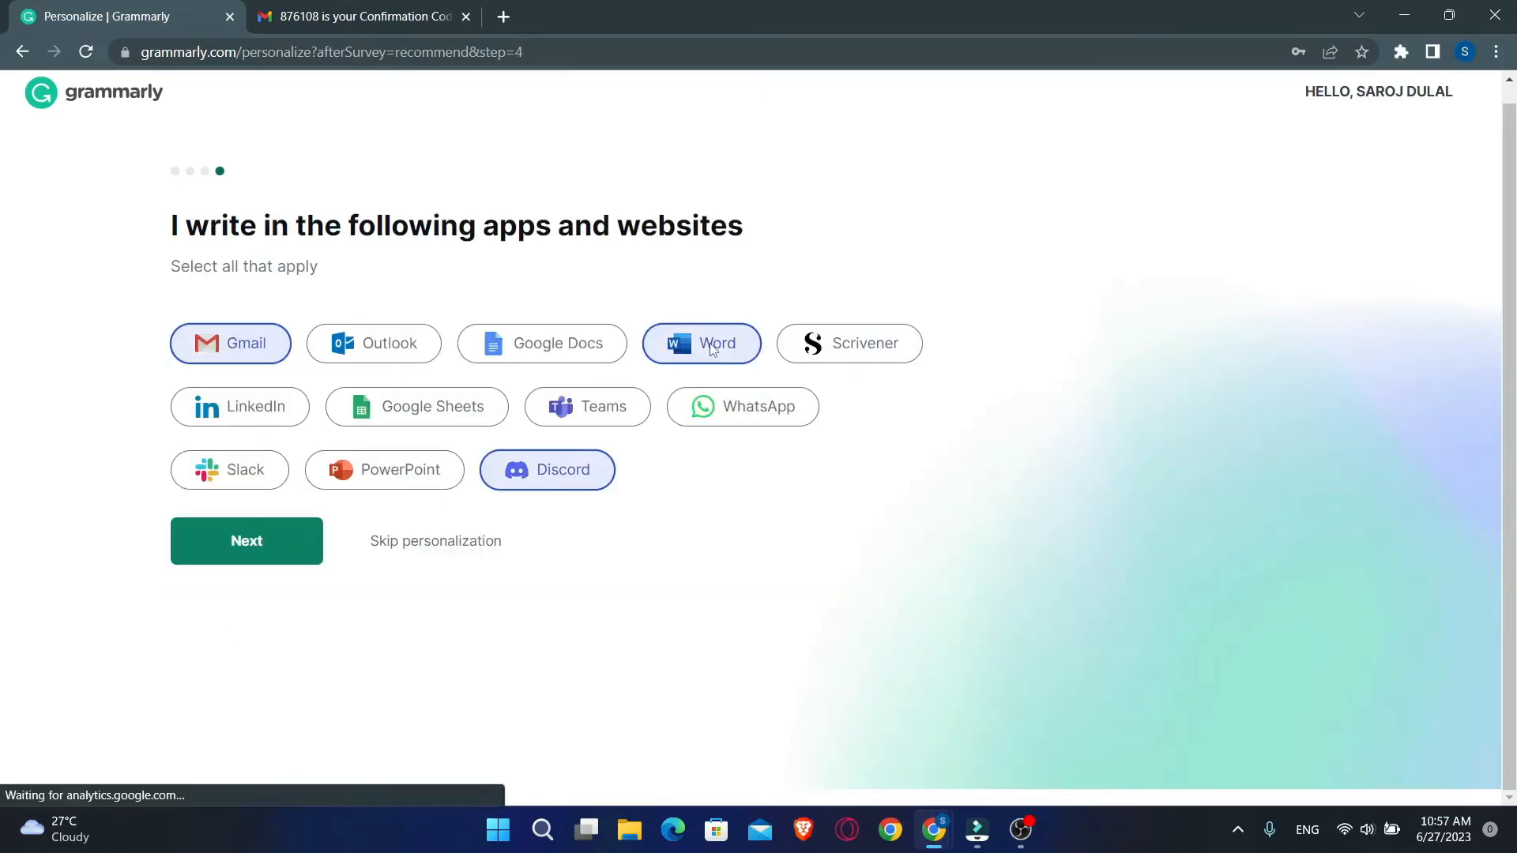
left_click(542, 343)
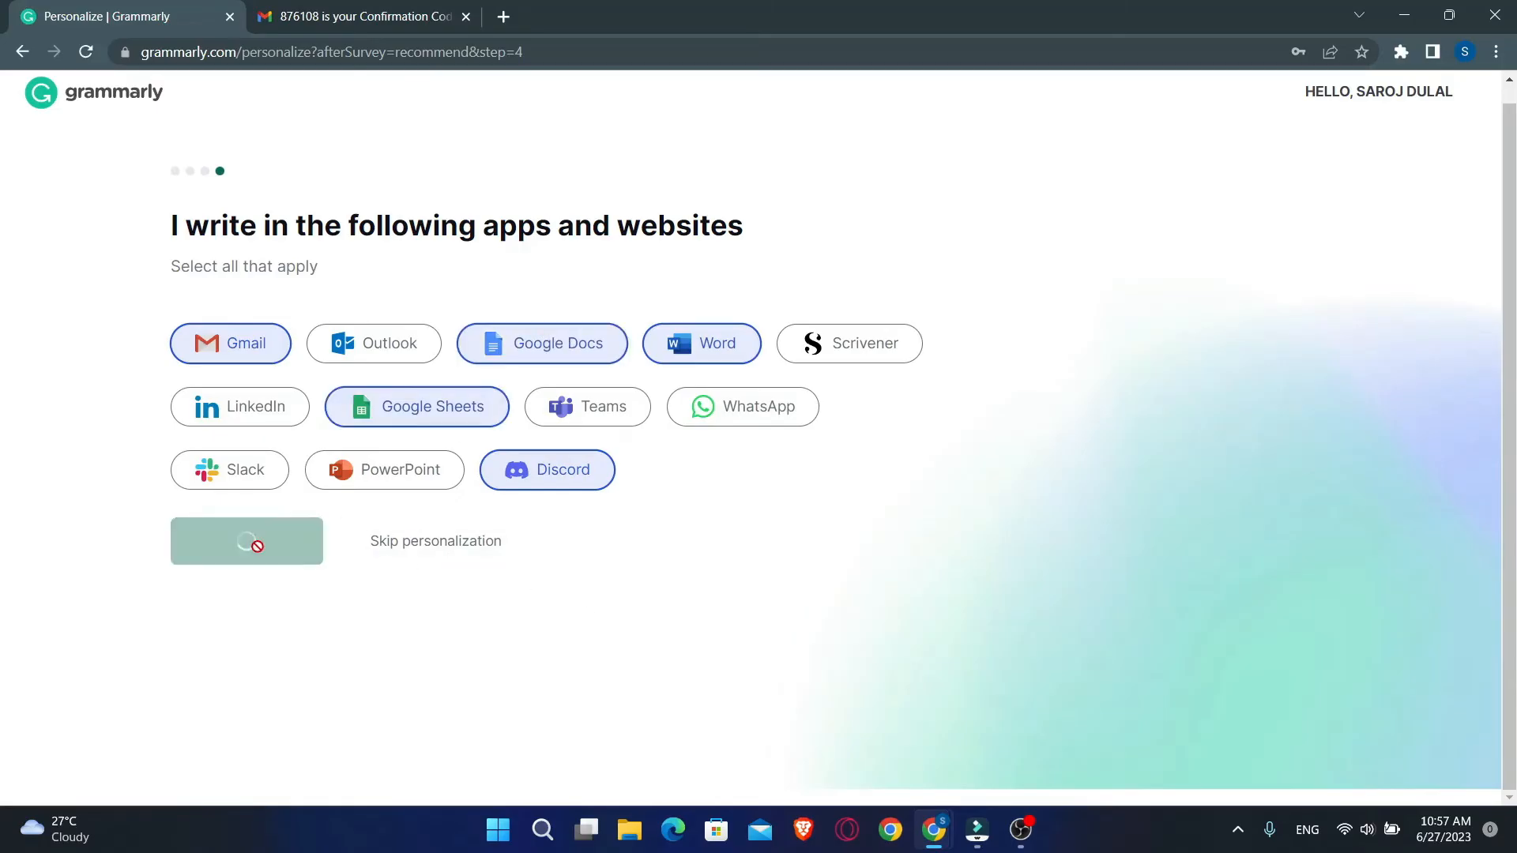
left_click(246, 540)
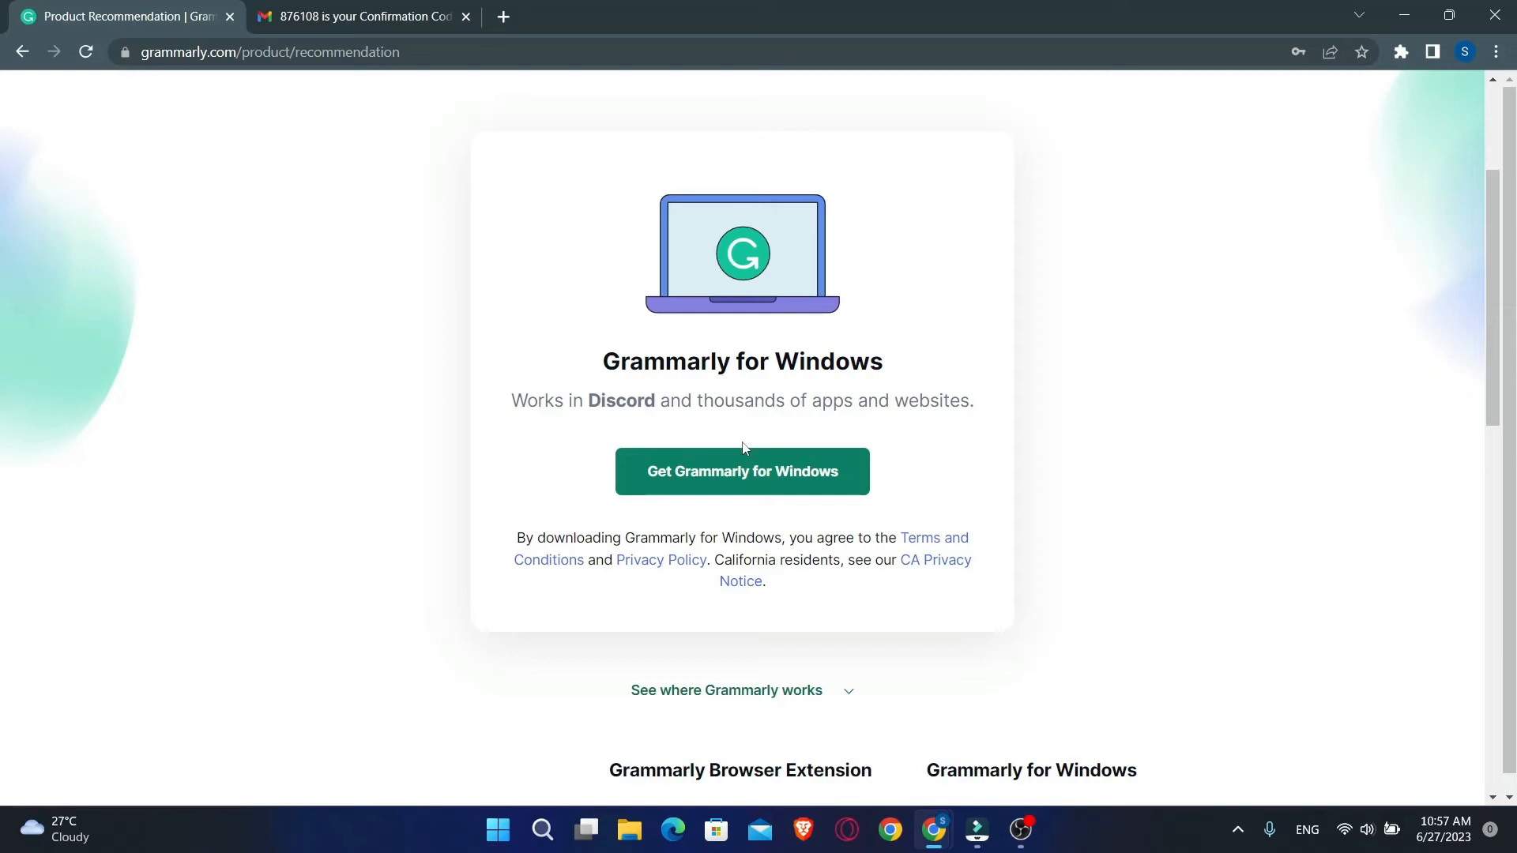
mouse_move(711, 476)
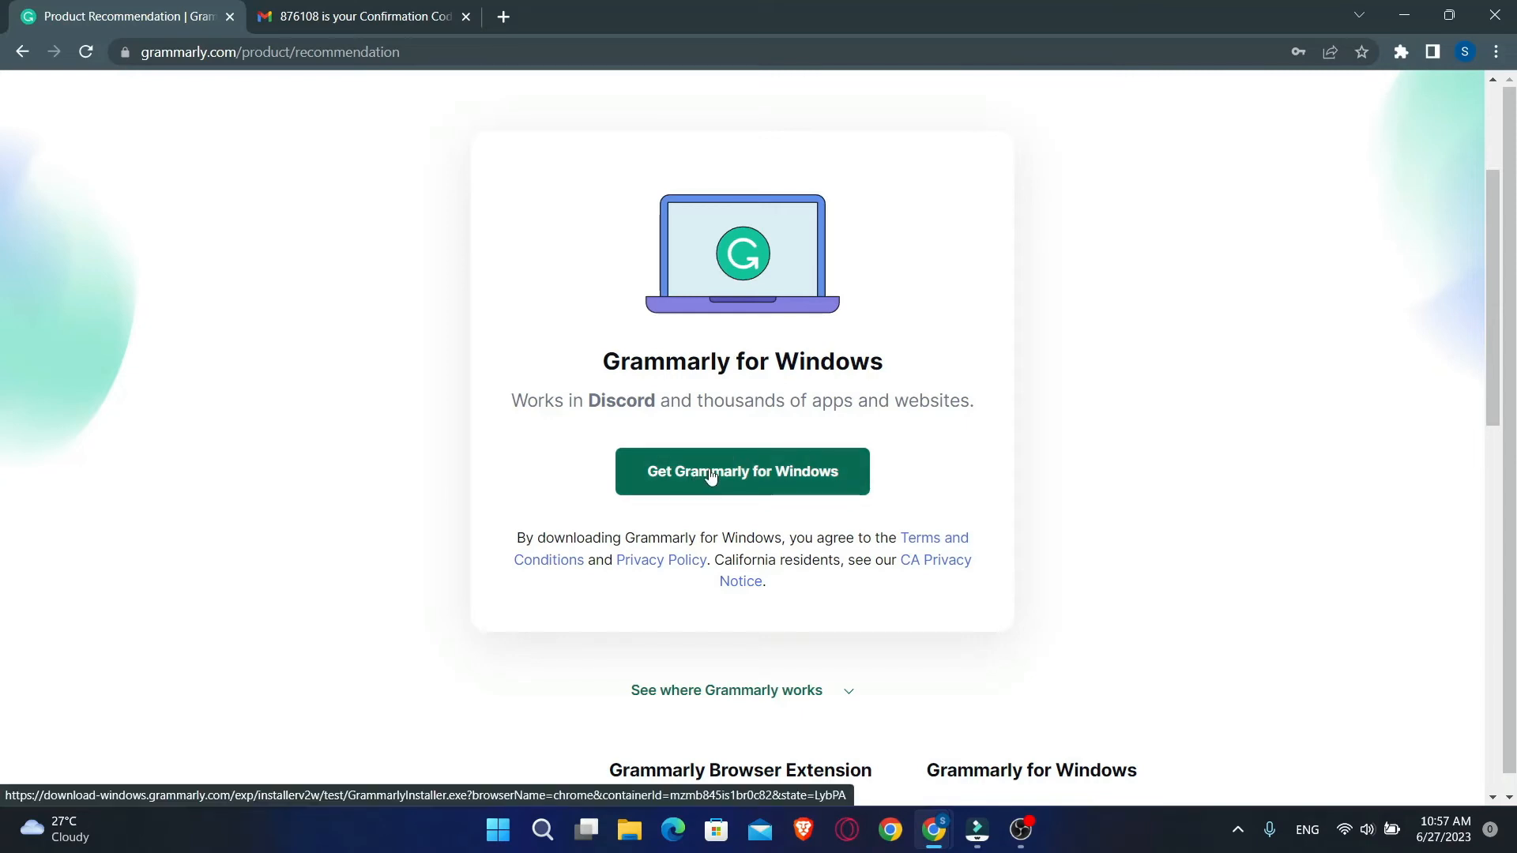
mouse_move(718, 491)
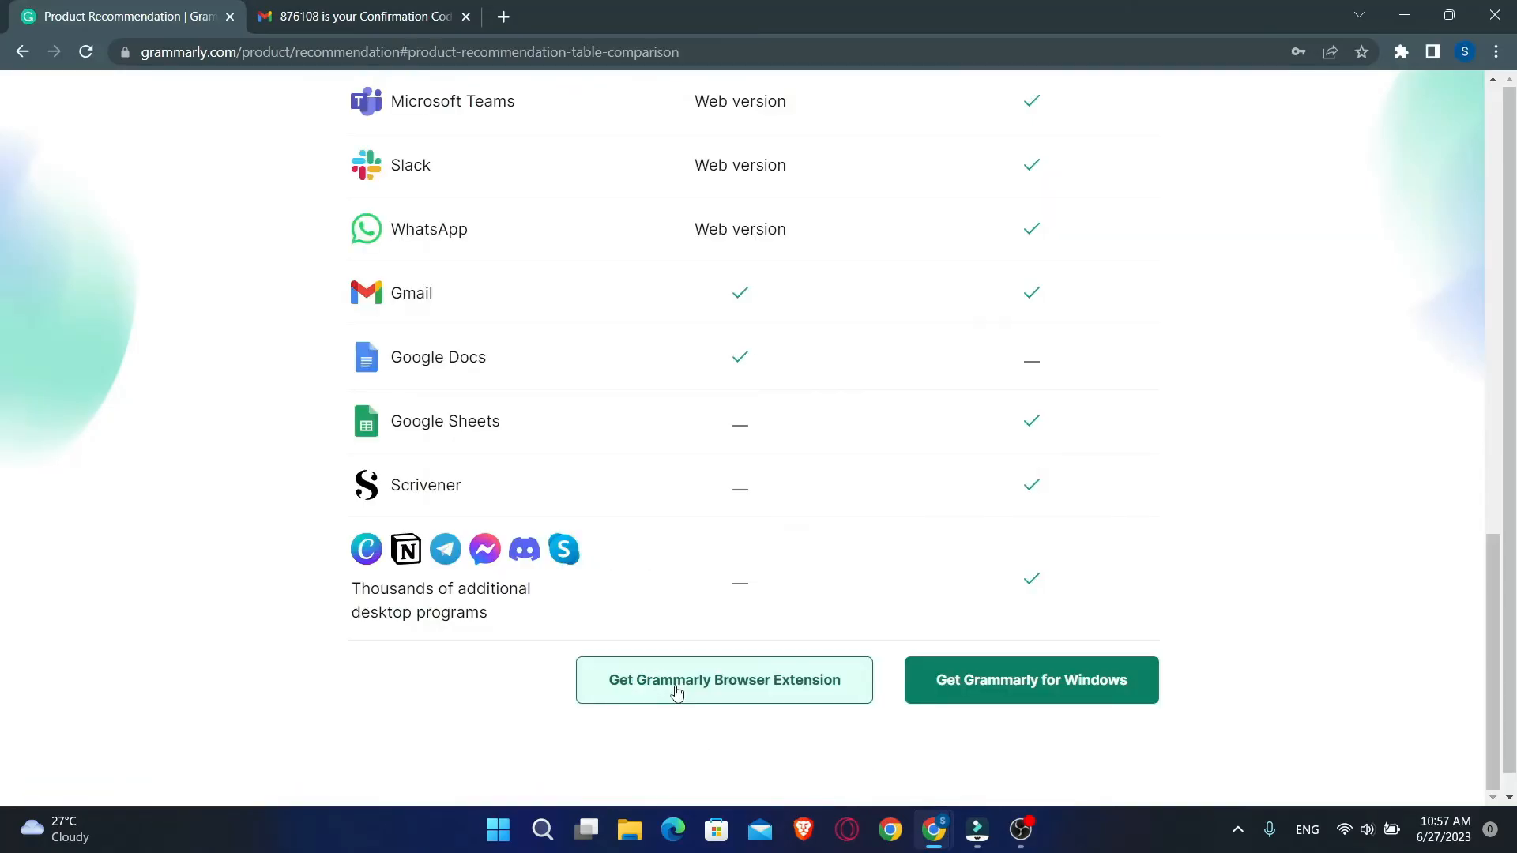
Step: Choose 'Get Grammarly Browser Extension' from the recommended products
left_click(723, 679)
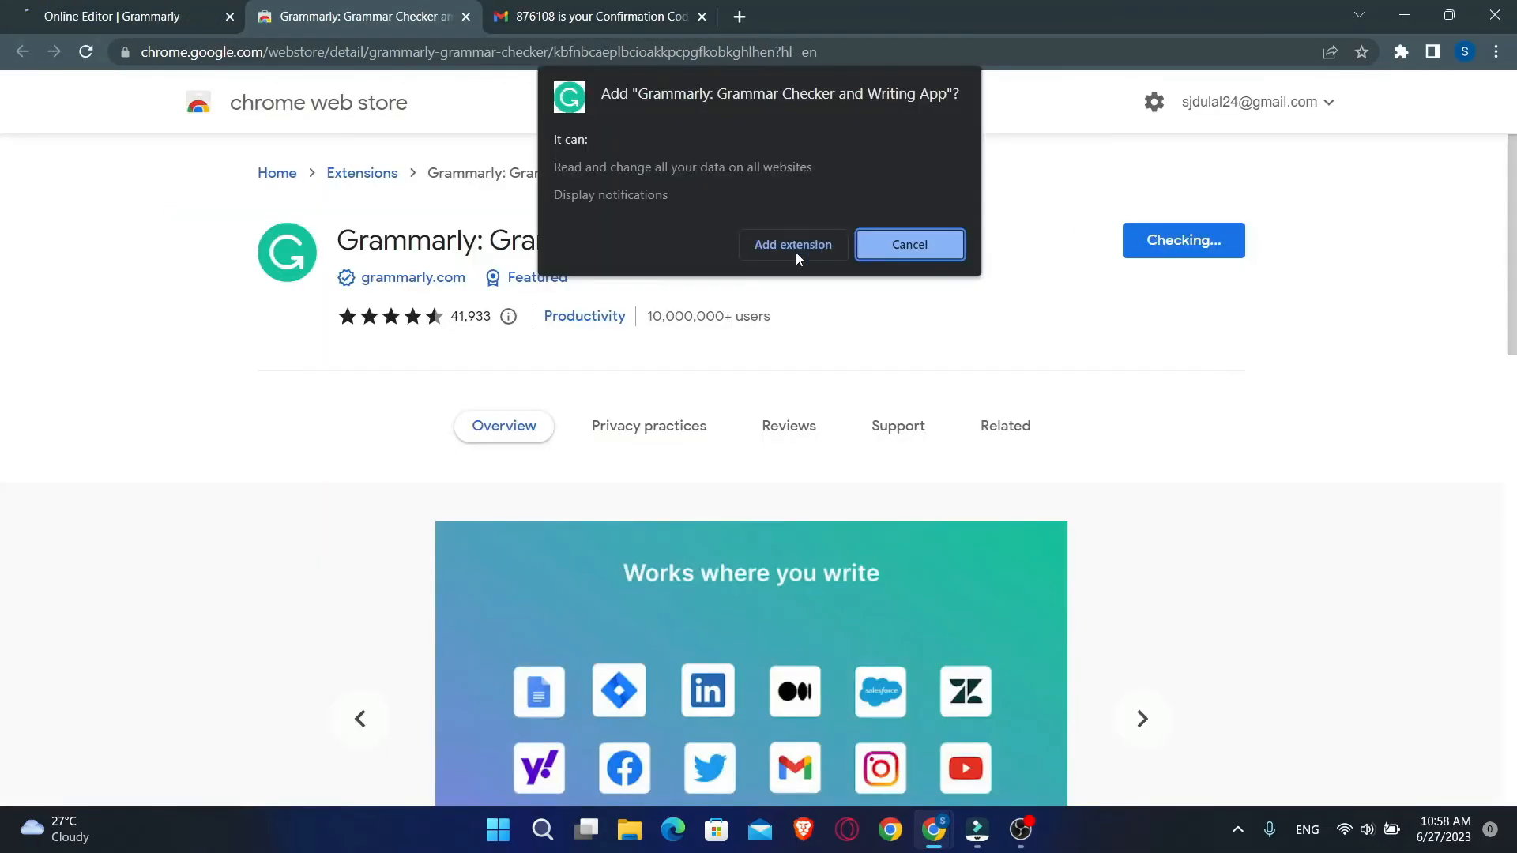
Step: Confirm adding the Grammarly: Grammar Checker and Writing App extension to Chrome
left_click(910, 243)
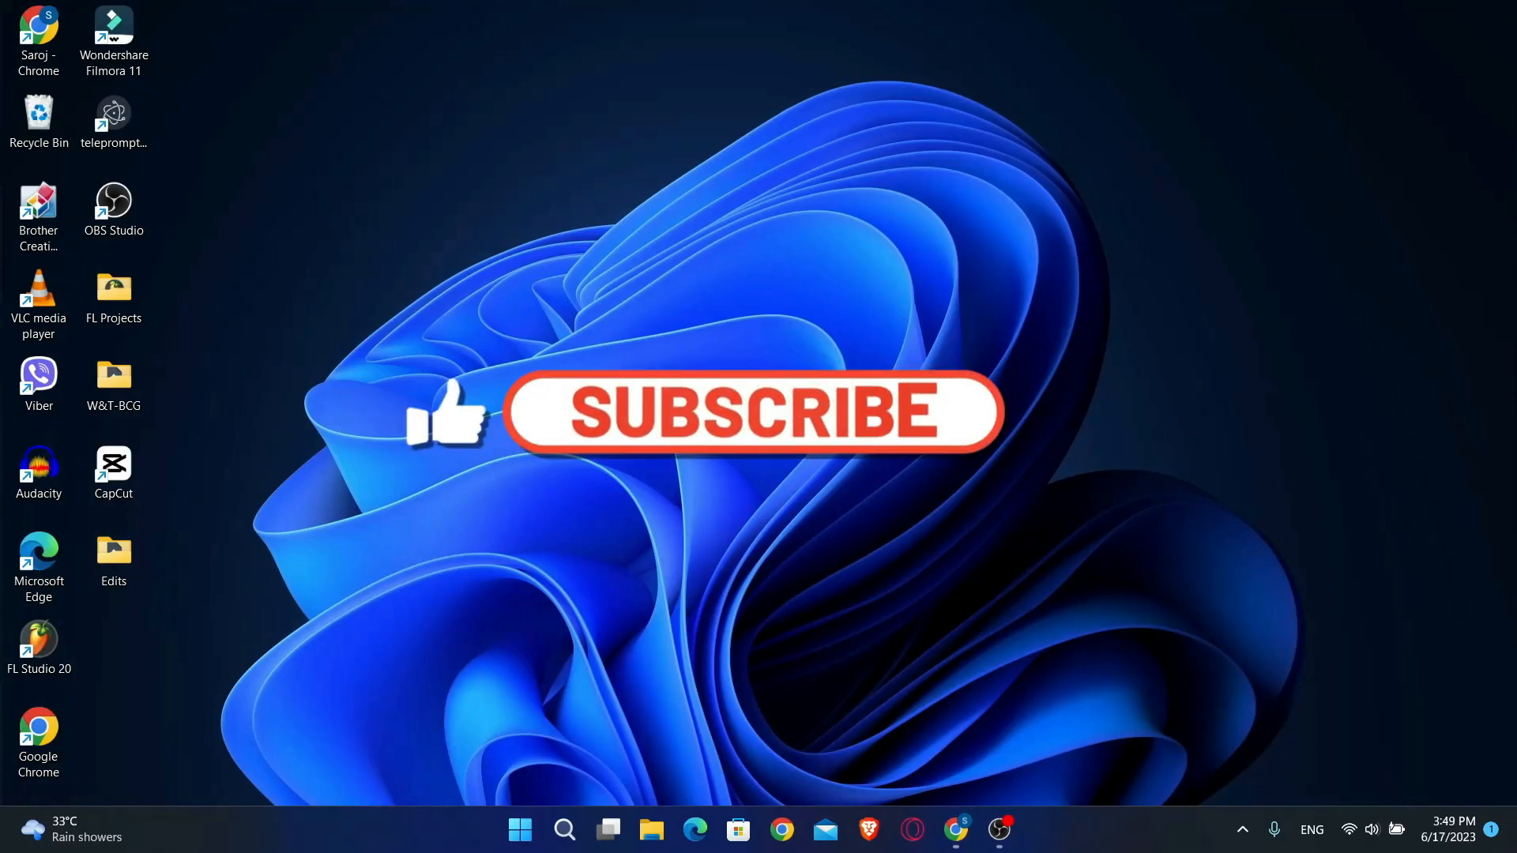
left_click(752, 418)
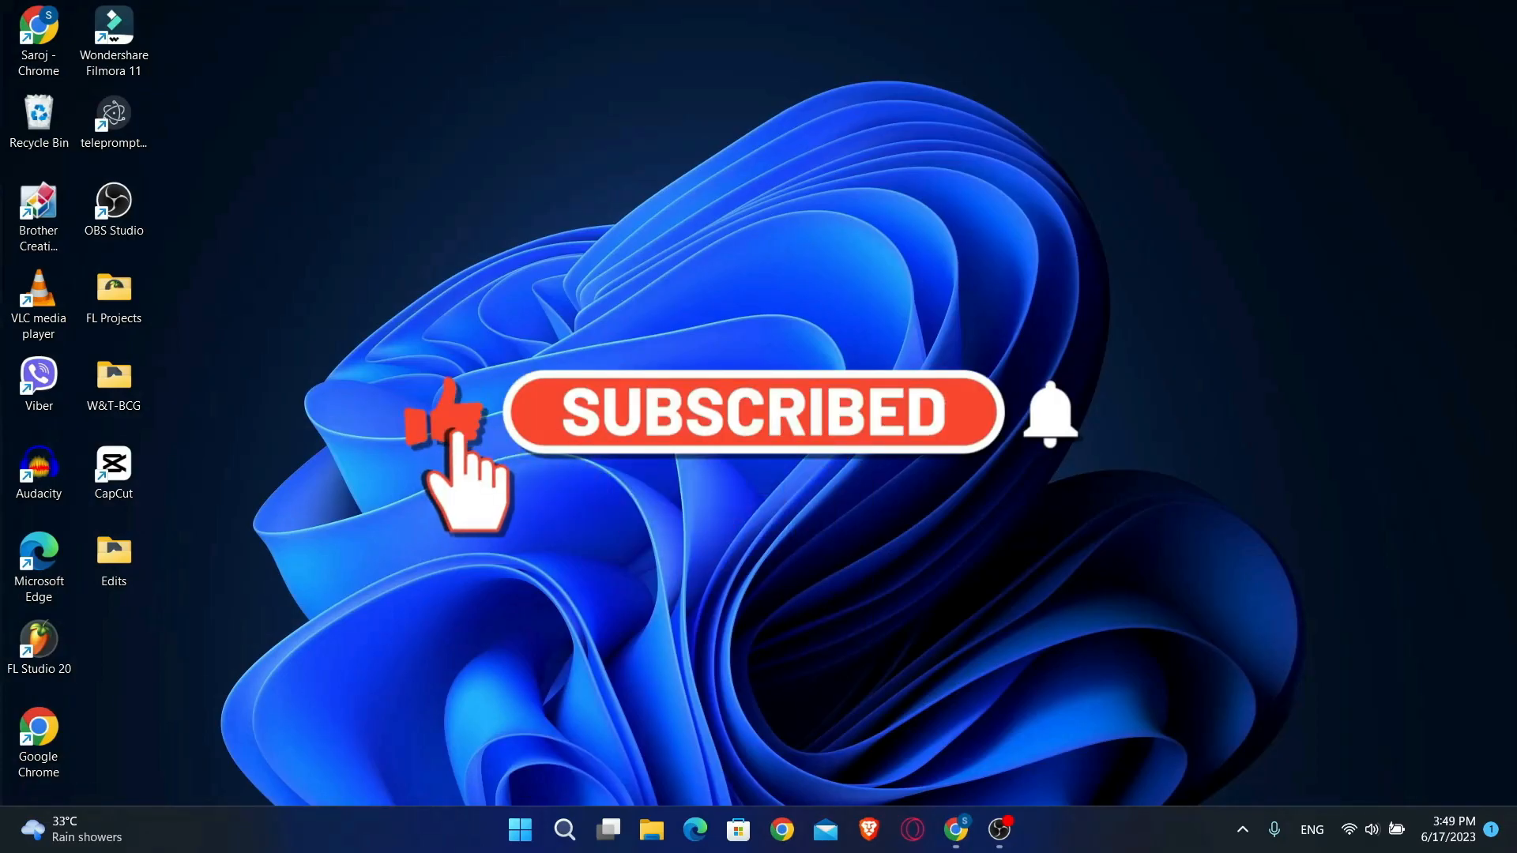